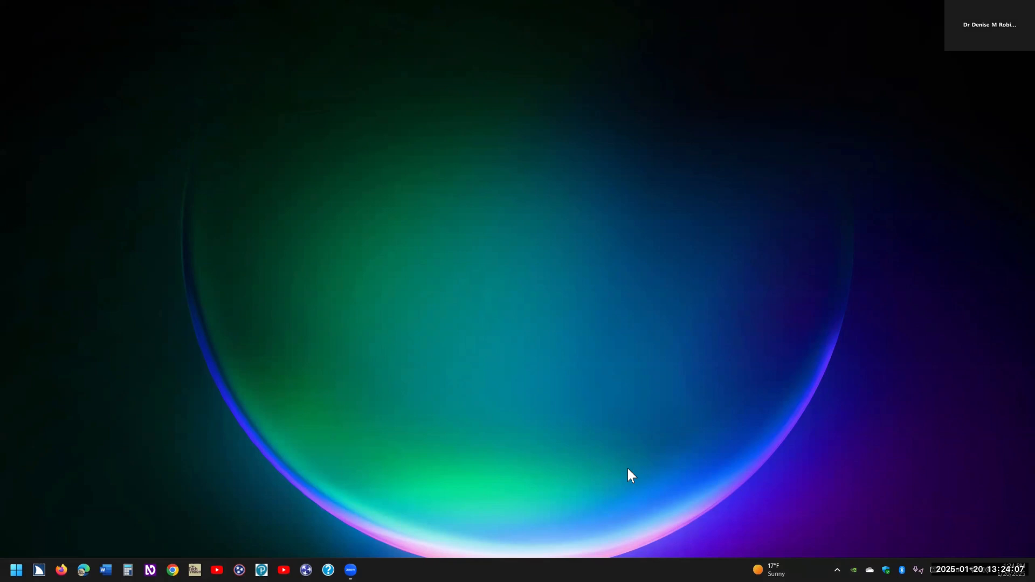
Step: Search Start for 'this pc', then open Personalization settings from the desktop's context menu
left_click(14, 570)
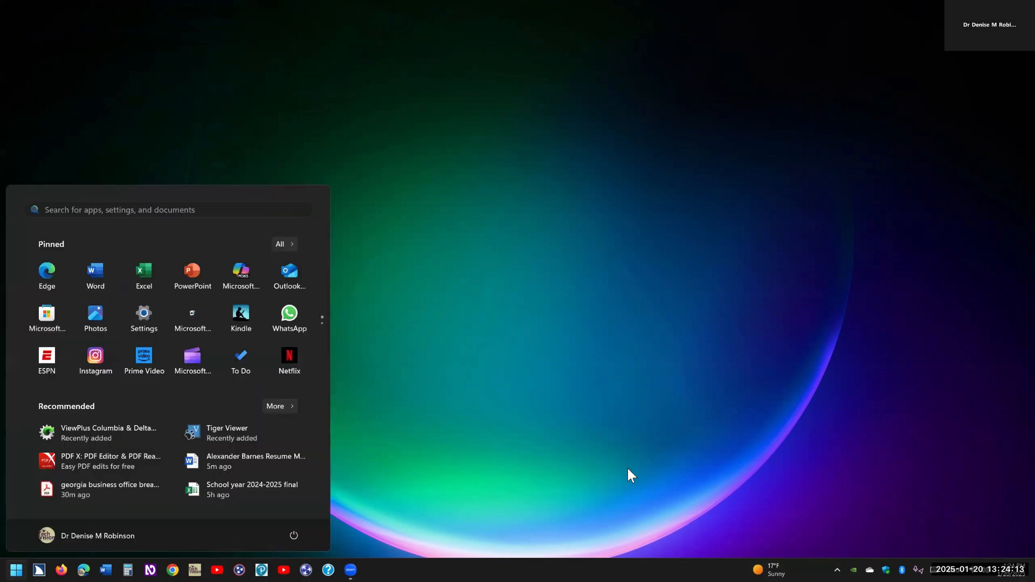
type("this pc")
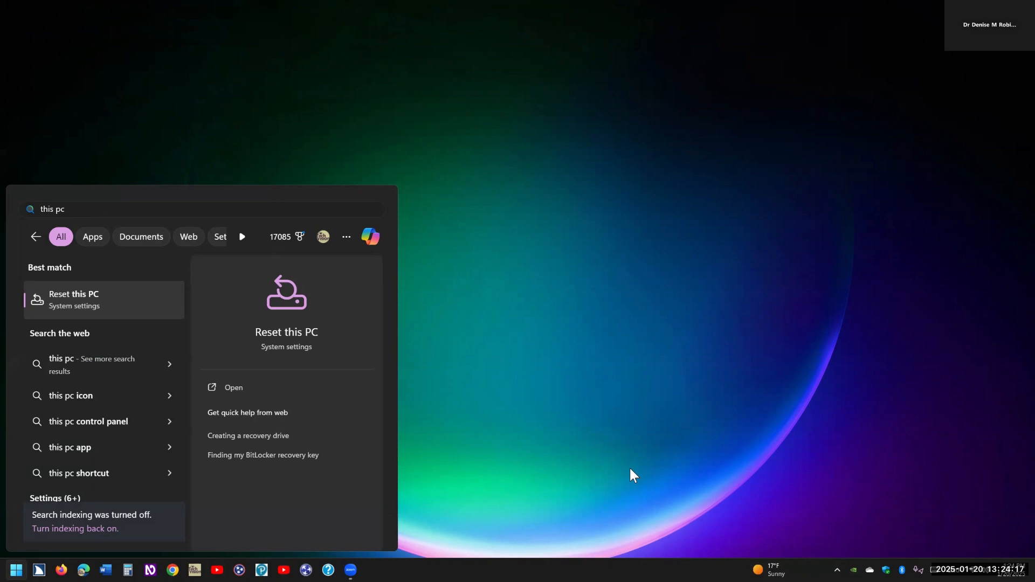
mouse_move(526, 282)
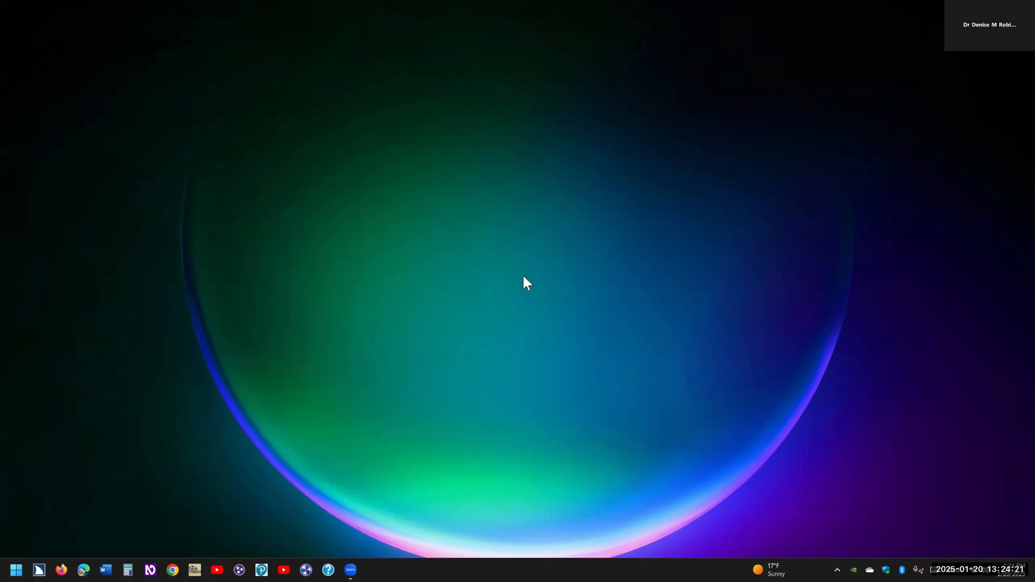
mouse_move(517, 270)
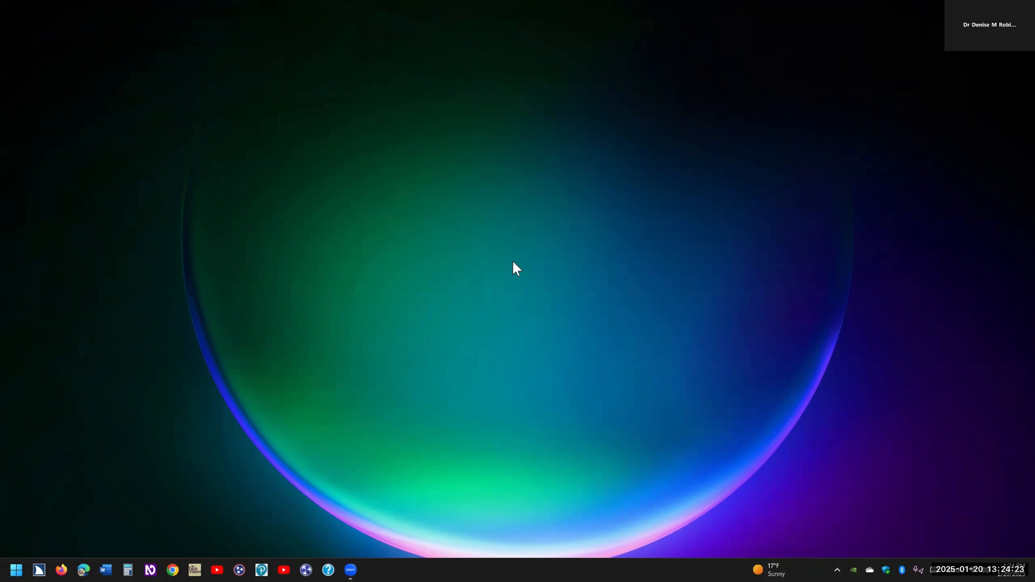
right_click(515, 268)
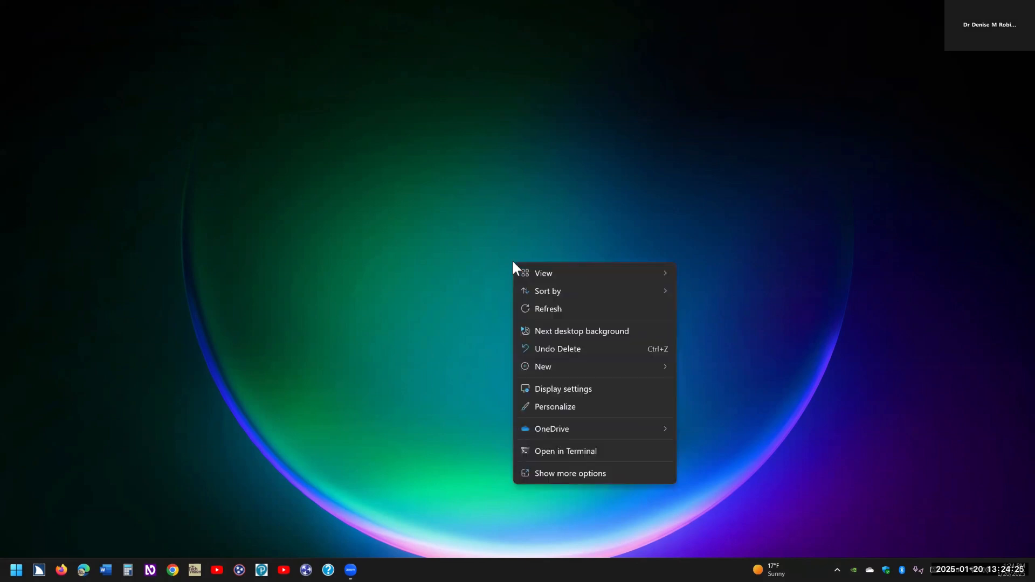
mouse_move(540, 359)
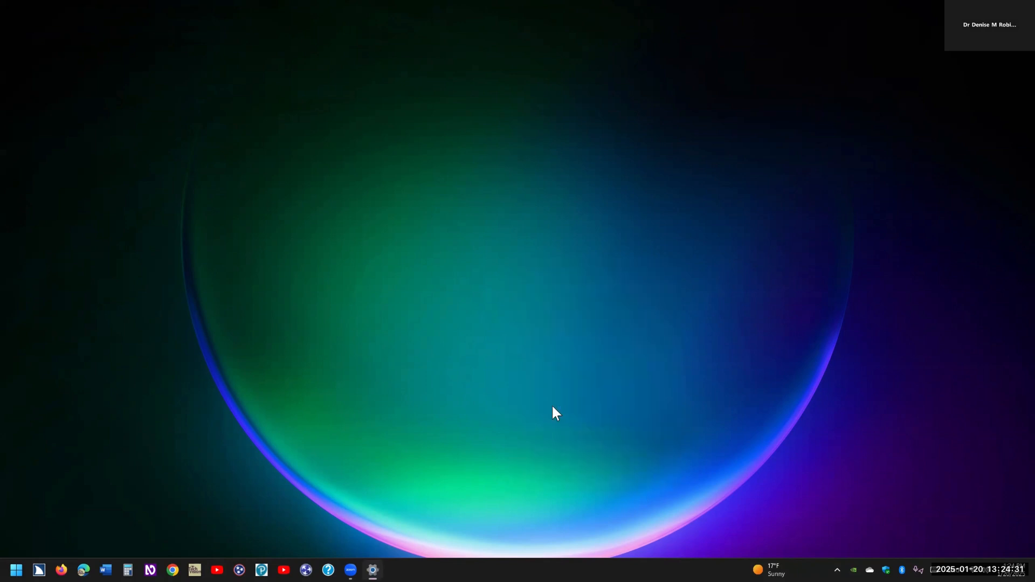
left_click(372, 574)
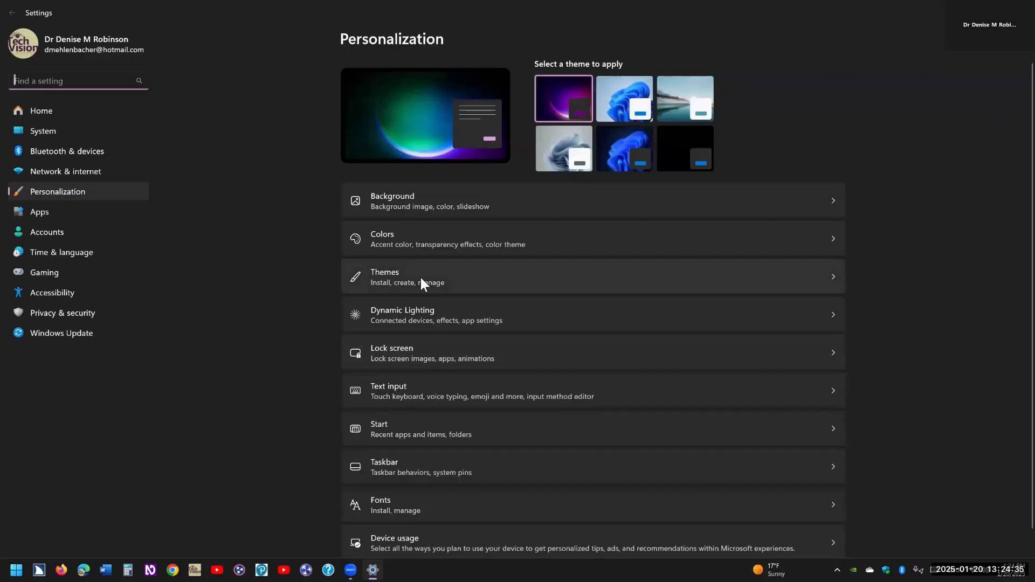
mouse_move(562, 300)
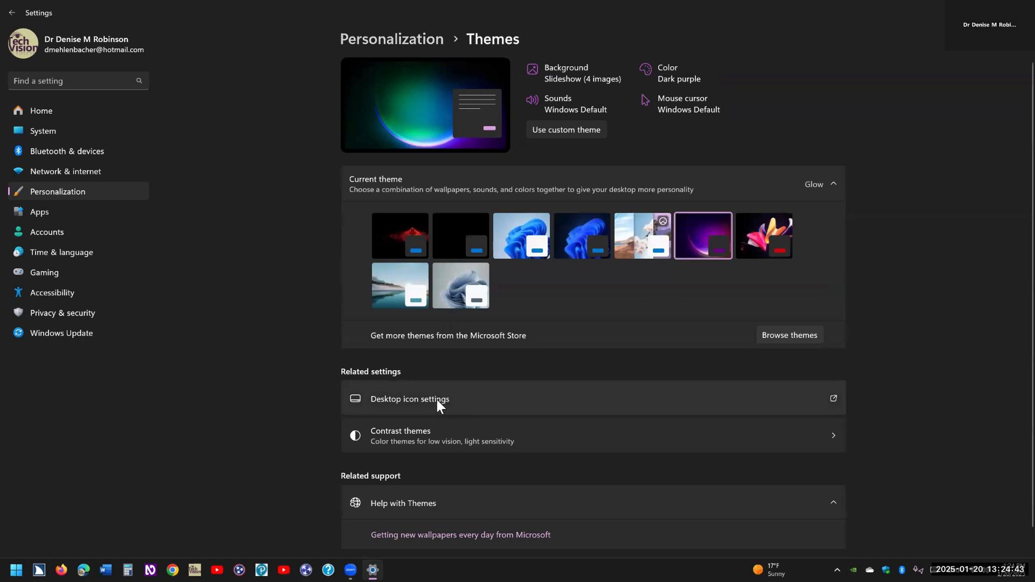
mouse_move(757, 385)
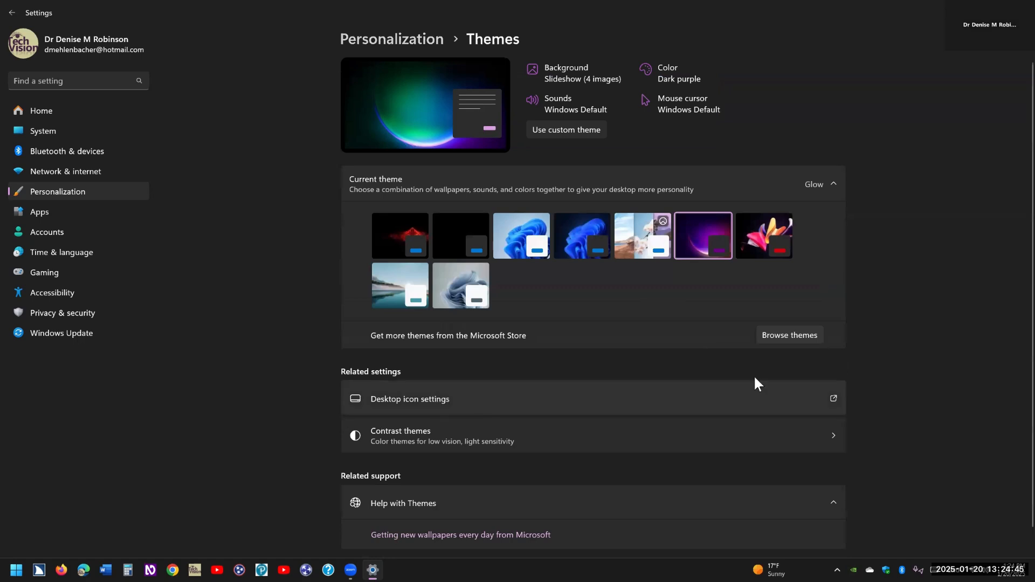
mouse_move(119, 232)
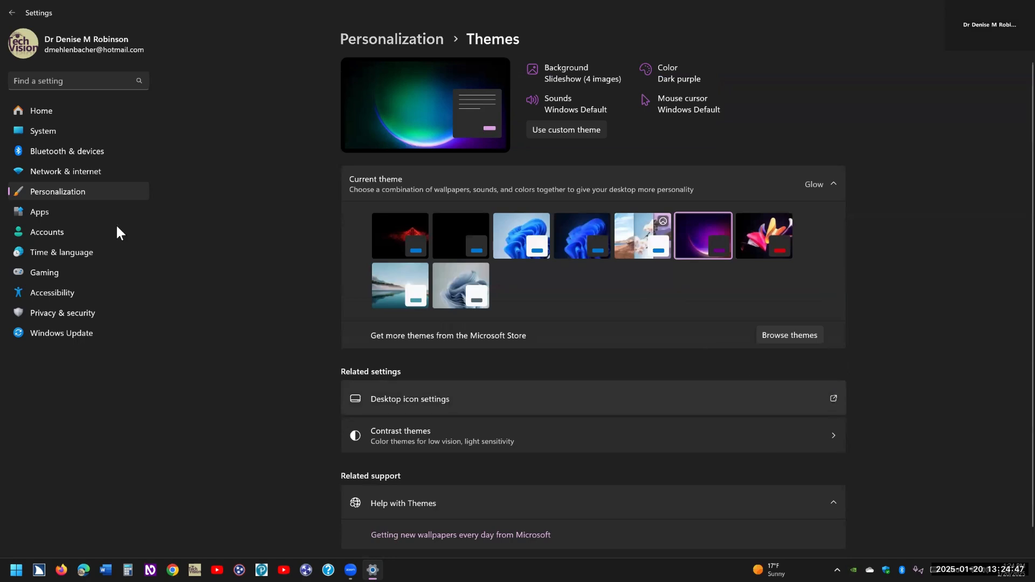
Step: Enable the Computer icon in Desktop Icon Settings and confirm the change
left_click(409, 399)
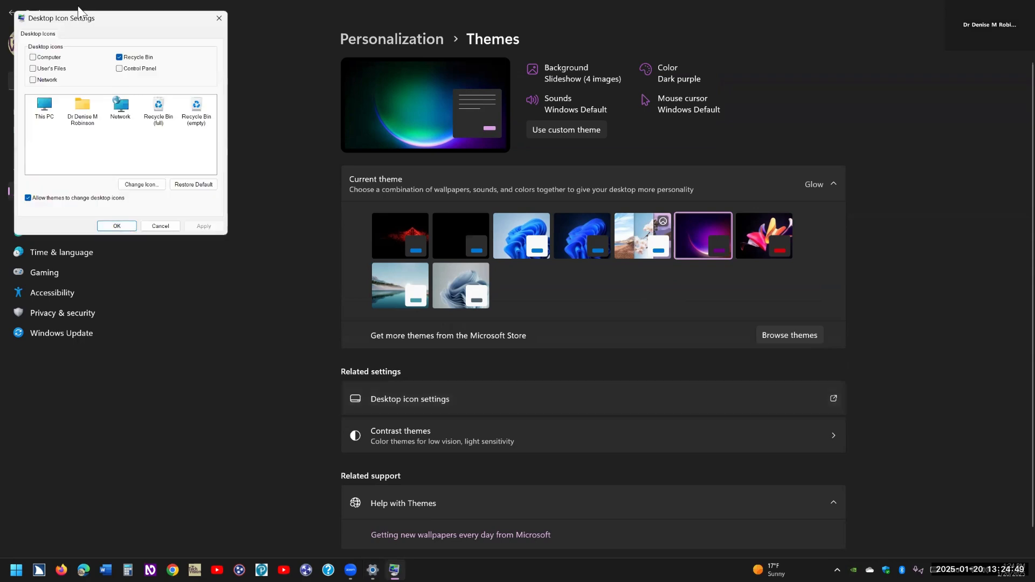
mouse_move(117, 24)
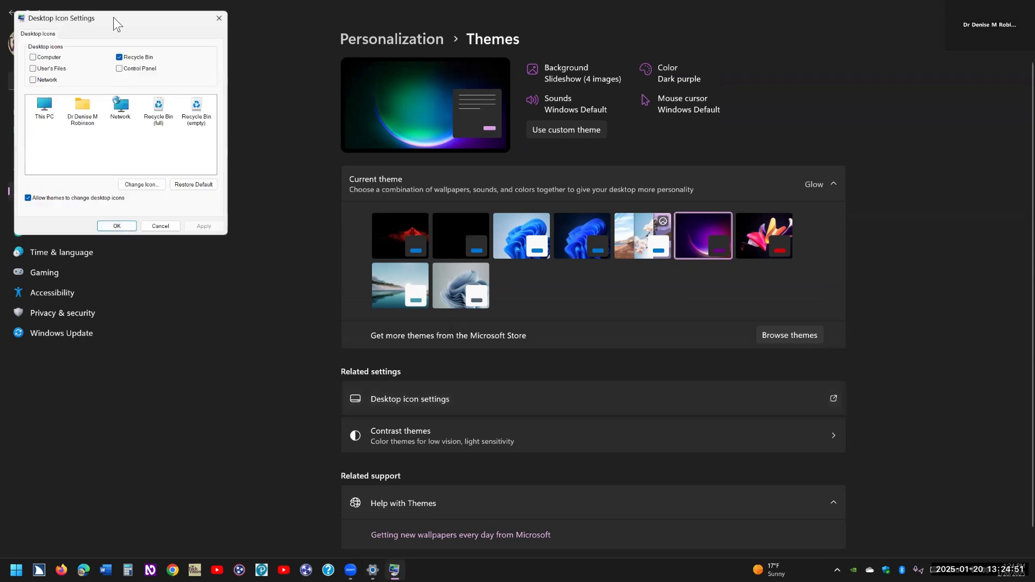
left_click_drag(118, 18, 423, 149)
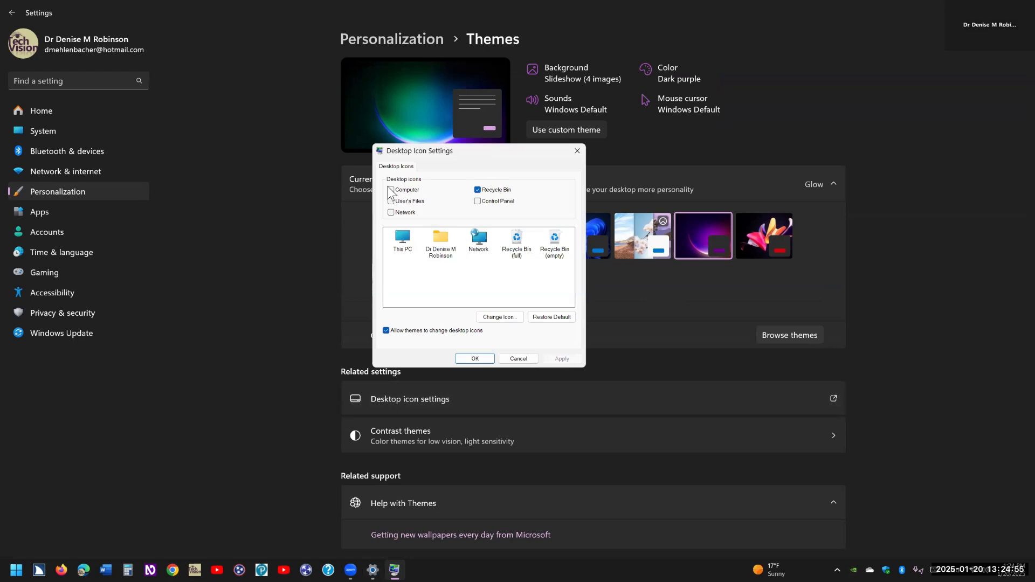
left_click(390, 190)
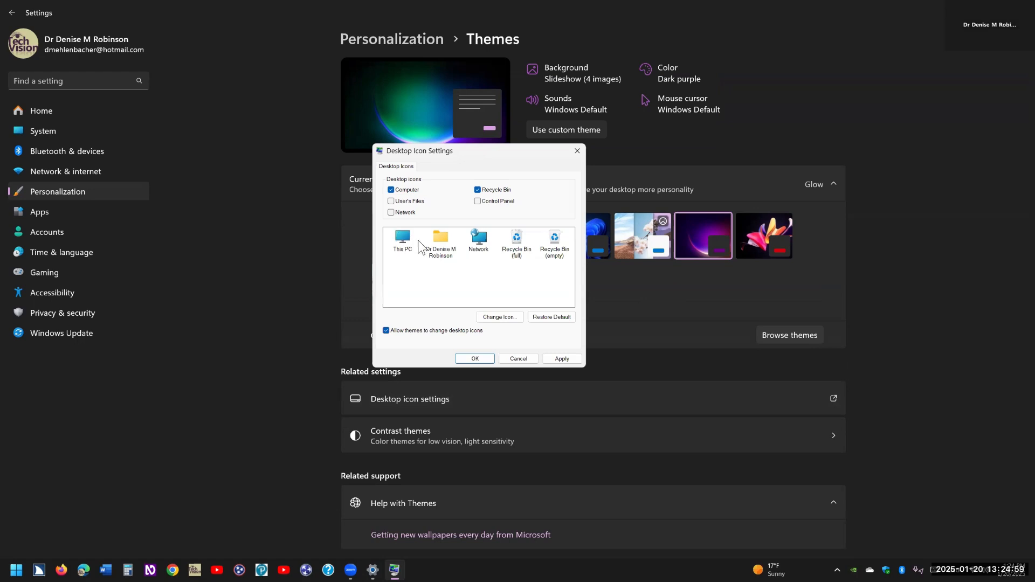
mouse_move(420, 215)
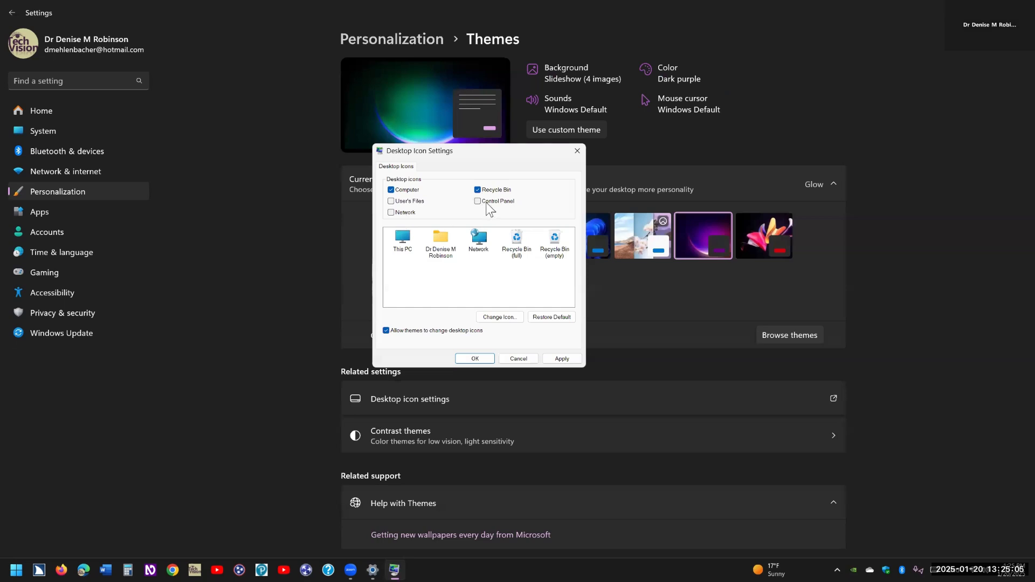
mouse_move(457, 180)
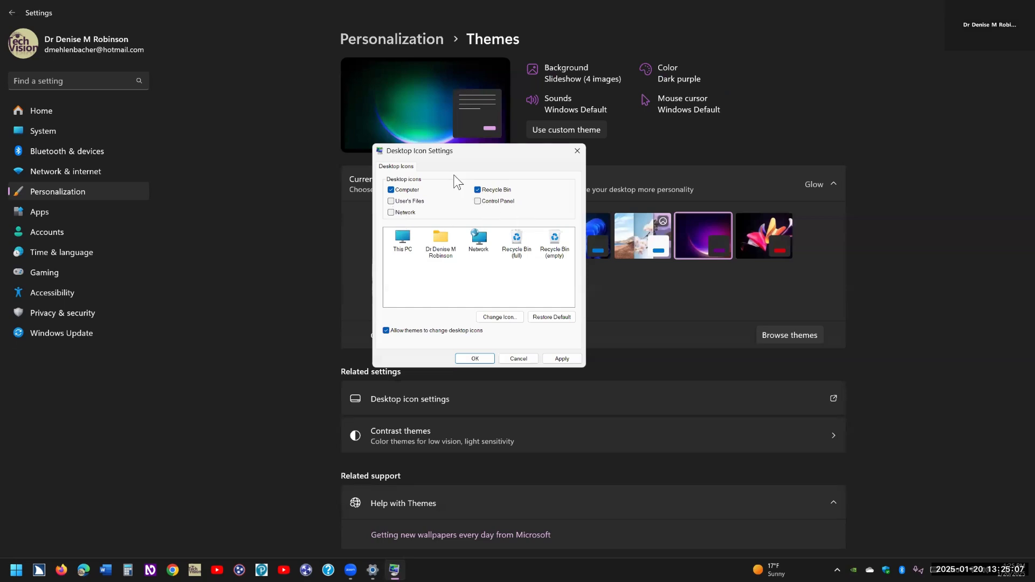
mouse_move(411, 211)
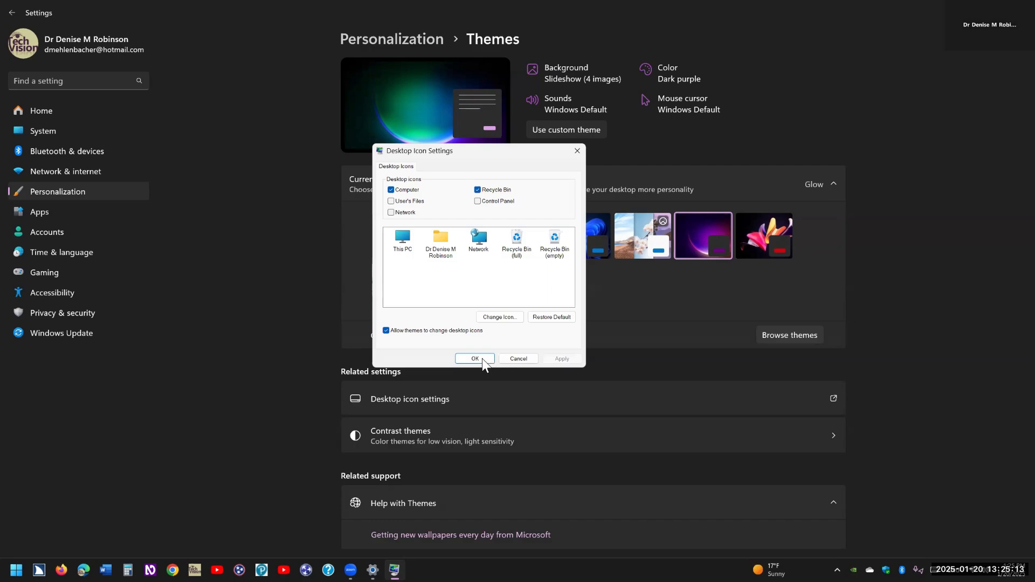
left_click(474, 359)
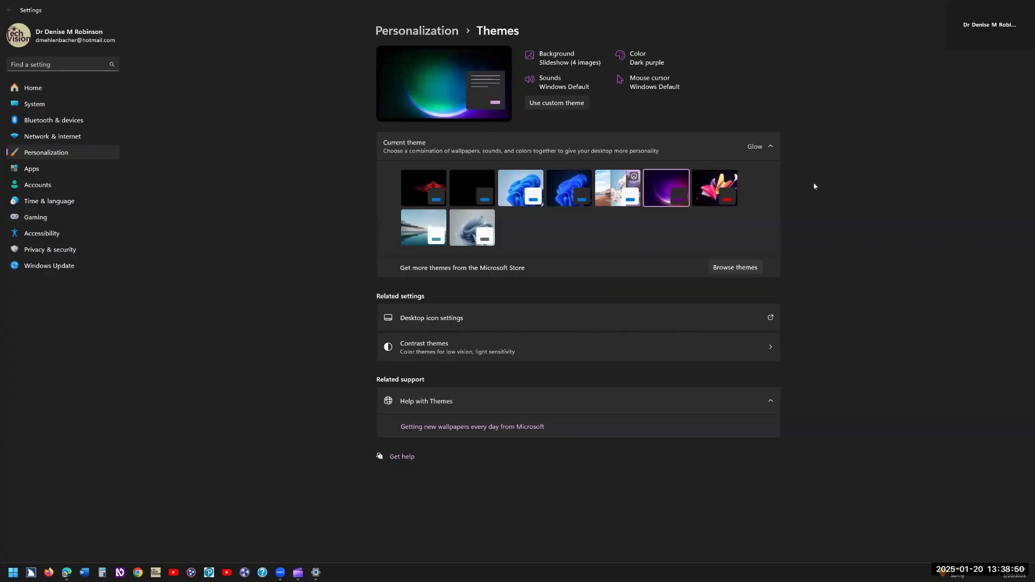
mouse_move(861, 284)
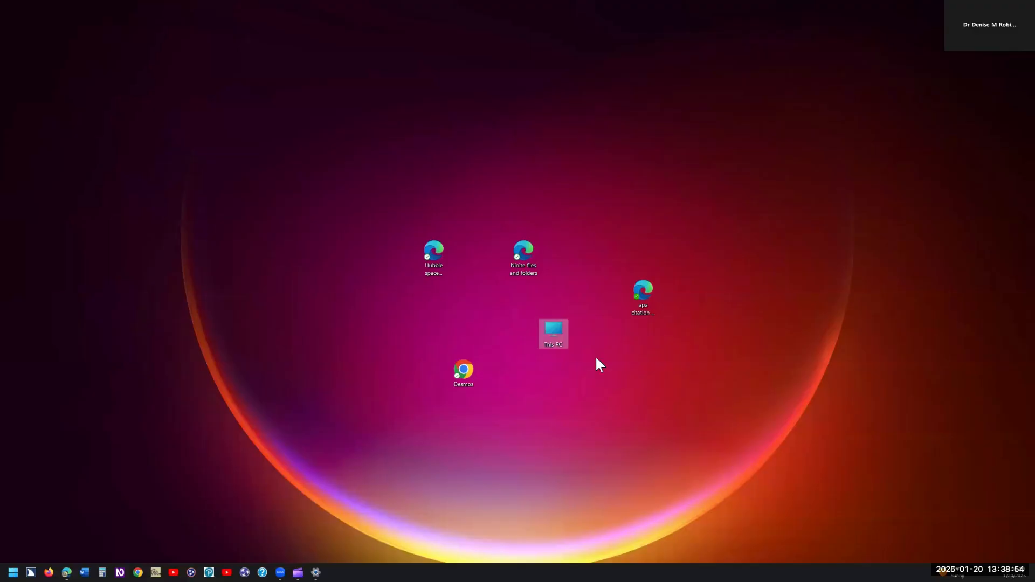
mouse_move(554, 333)
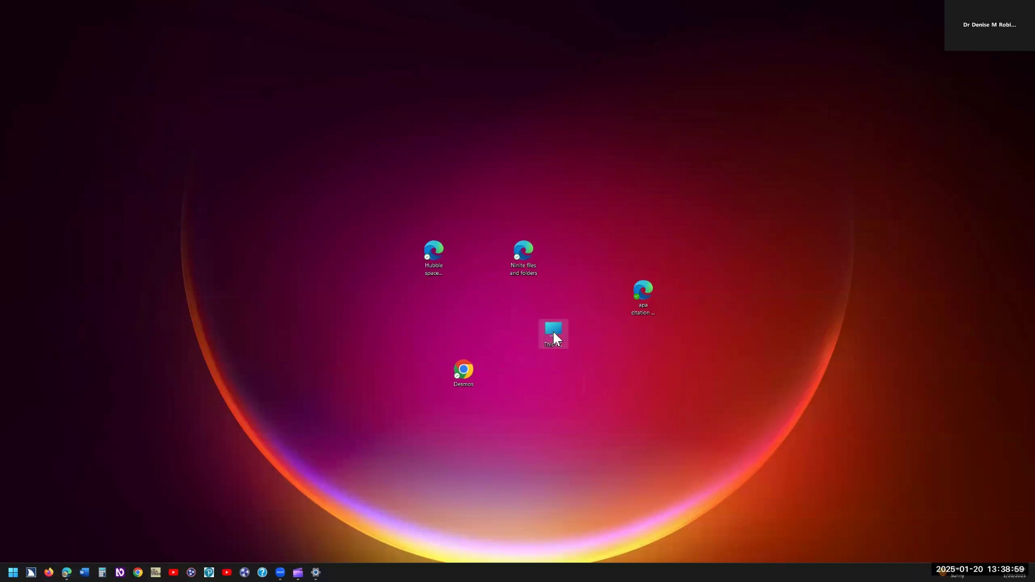
Step: Open the desktop This PC icon to view Windows (C:) with 390 GB free of 952 GB
double_click(553, 333)
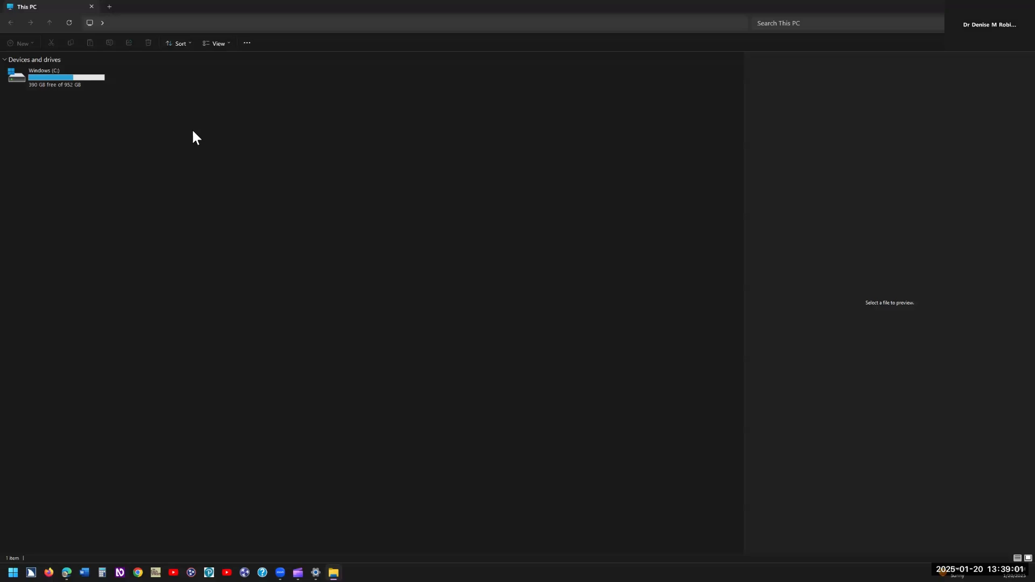
mouse_move(413, 89)
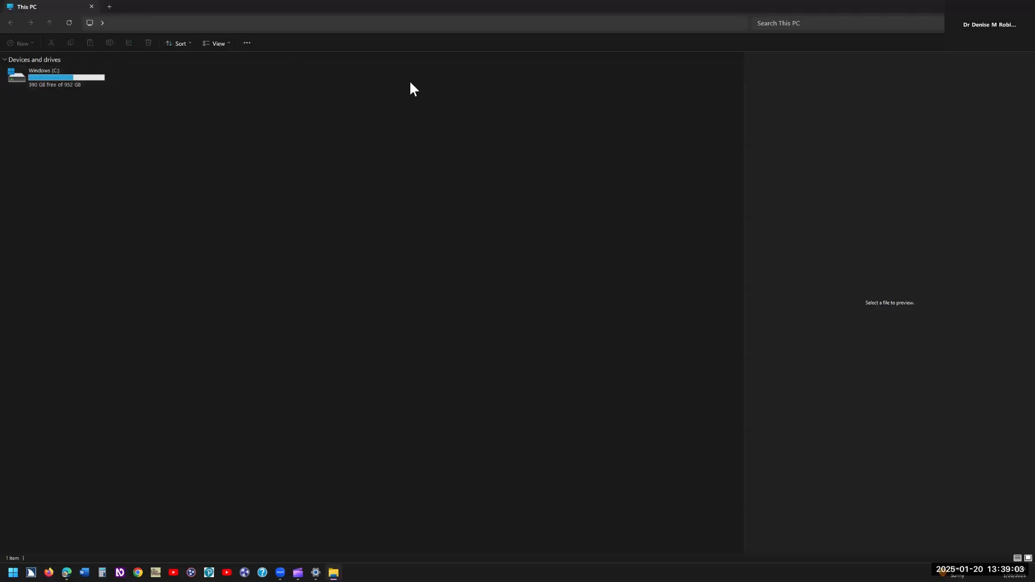
mouse_move(534, 87)
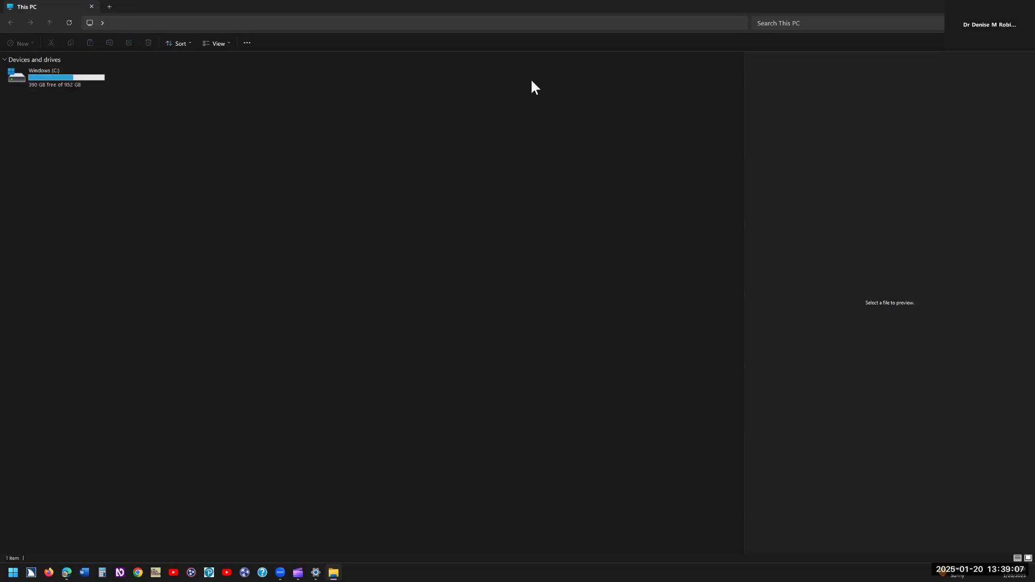
mouse_move(472, 91)
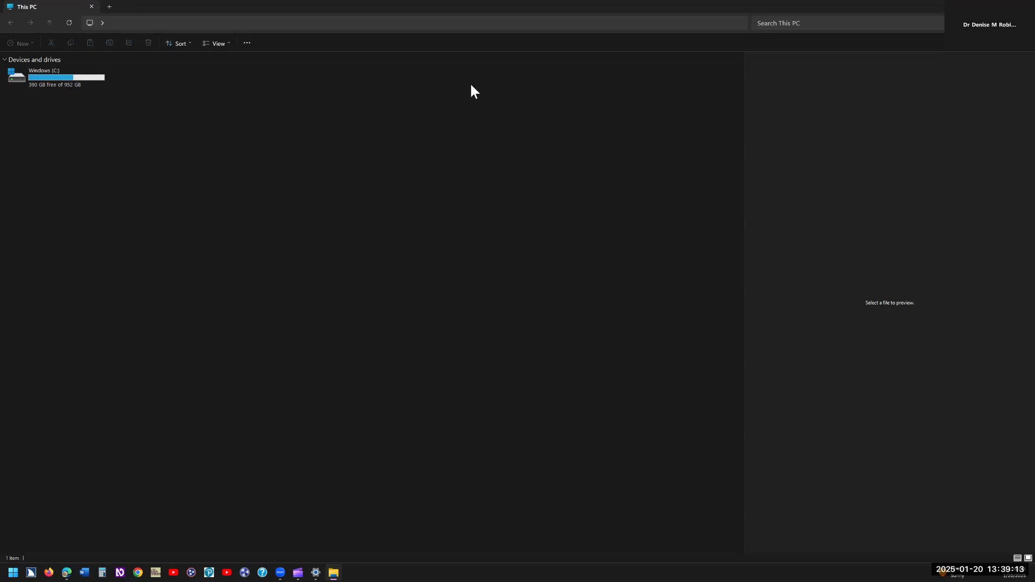
mouse_move(167, 112)
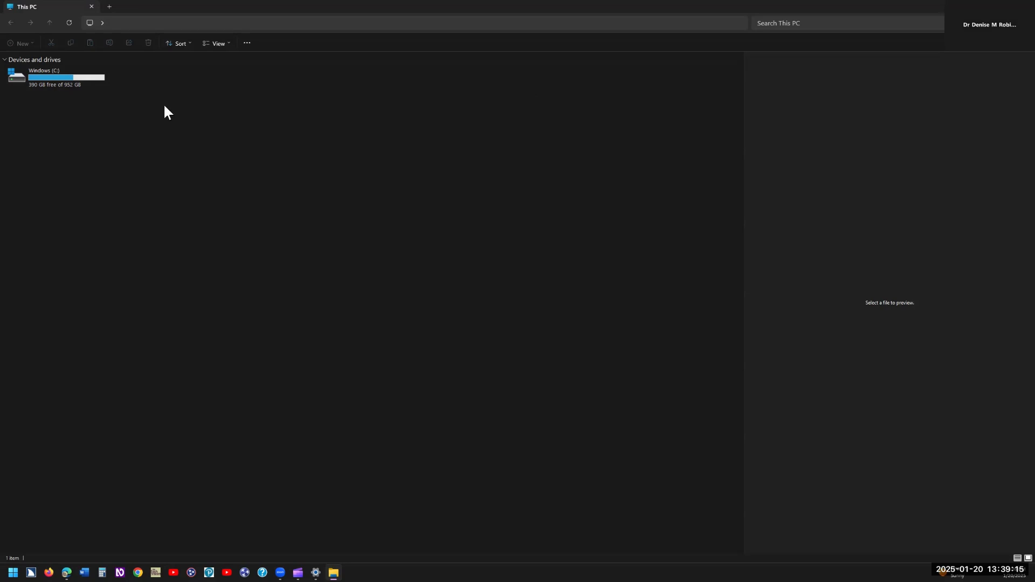
mouse_move(145, 86)
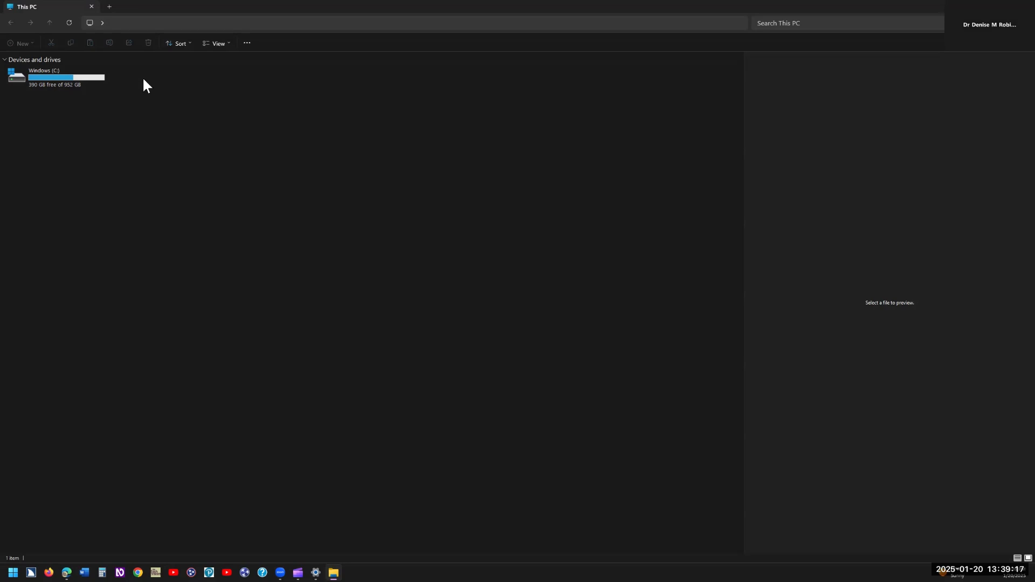
mouse_move(295, 84)
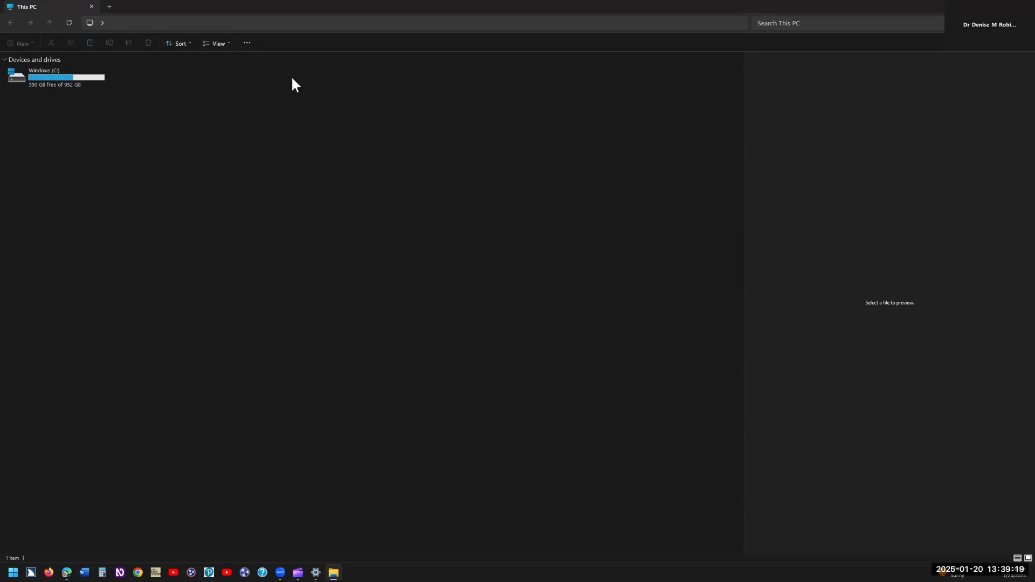
mouse_move(549, 86)
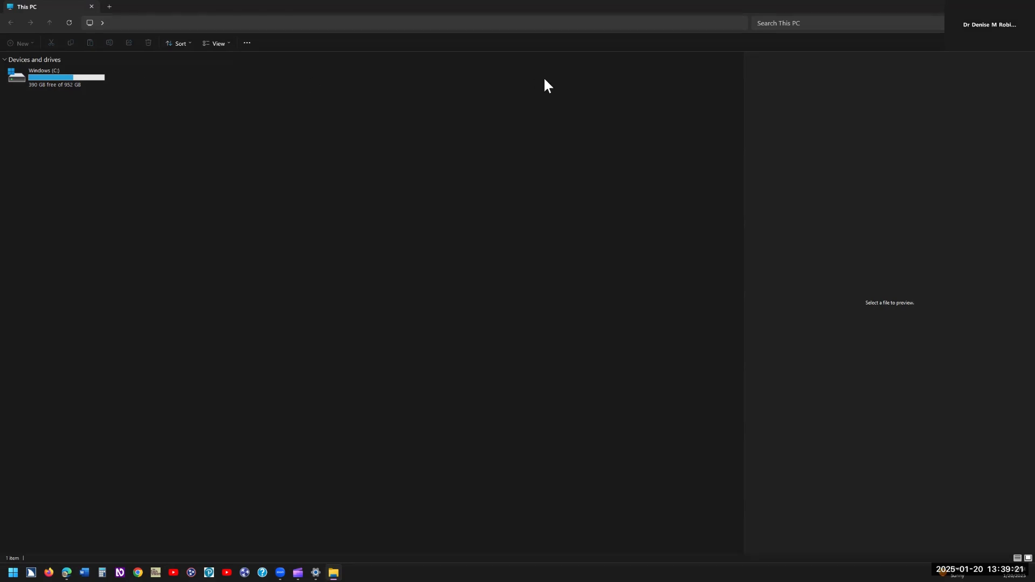
mouse_move(247, 65)
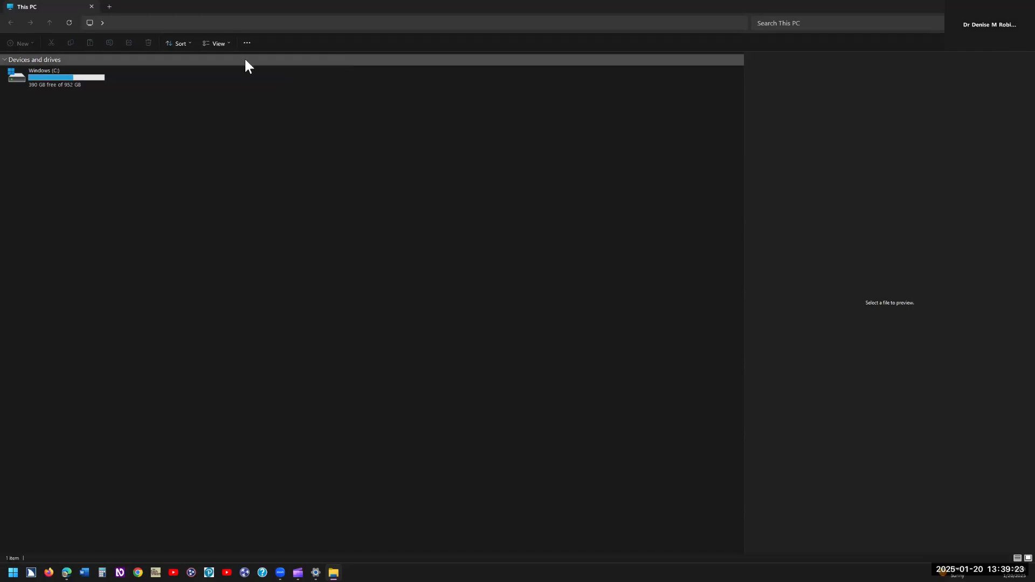
mouse_move(268, 142)
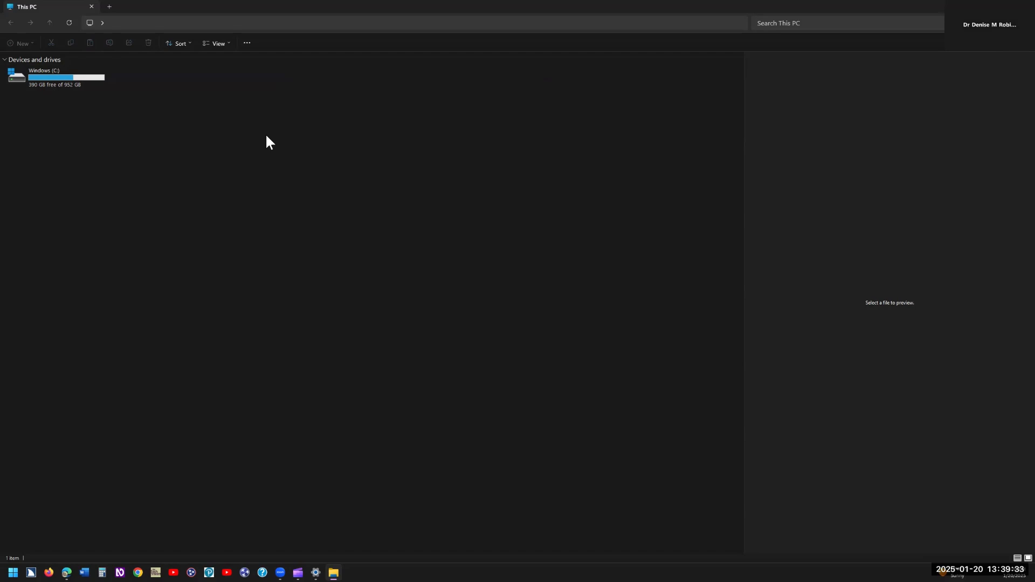
mouse_move(216, 94)
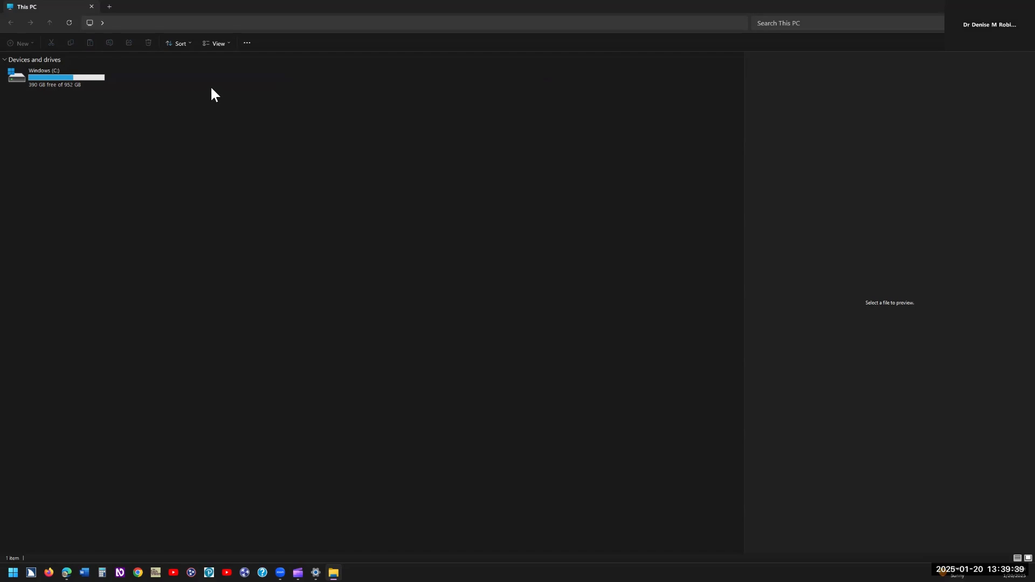
mouse_move(645, 45)
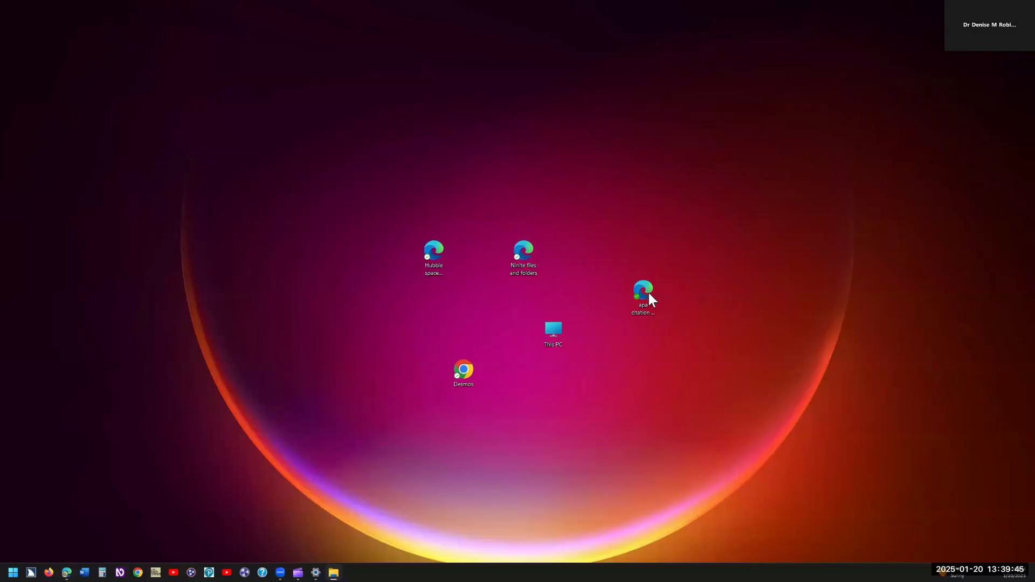
mouse_move(561, 353)
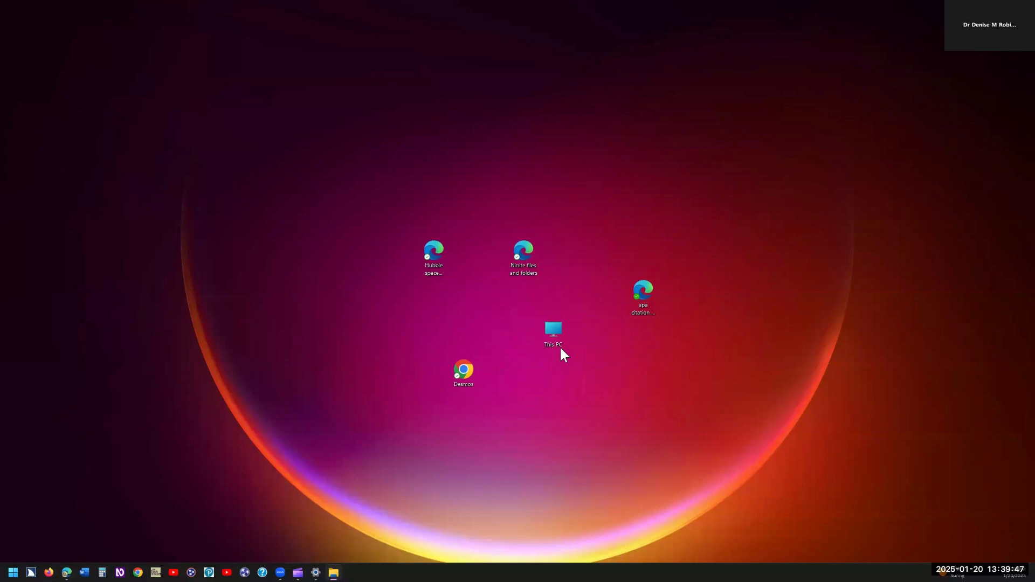
mouse_move(553, 355)
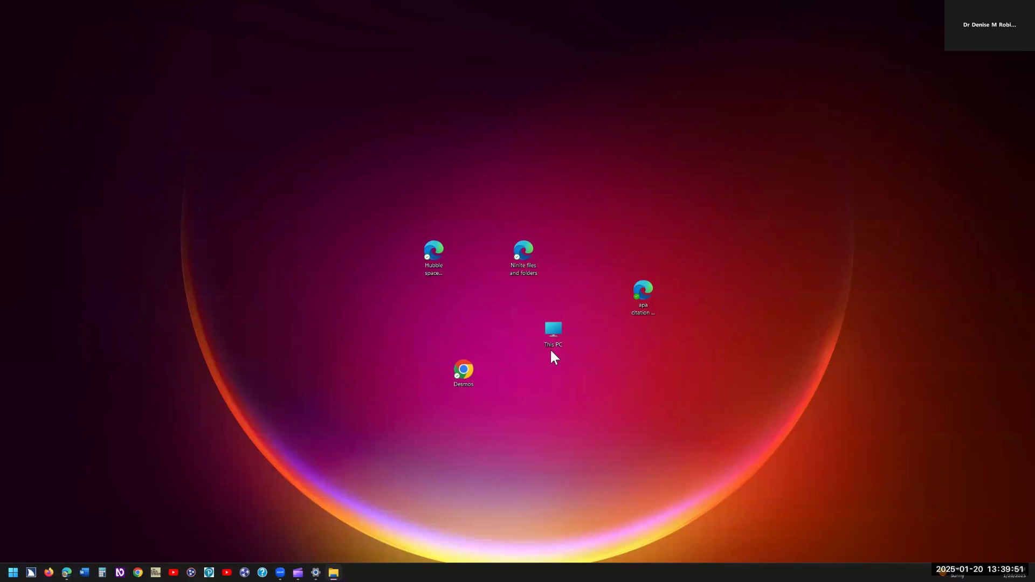
mouse_move(650, 373)
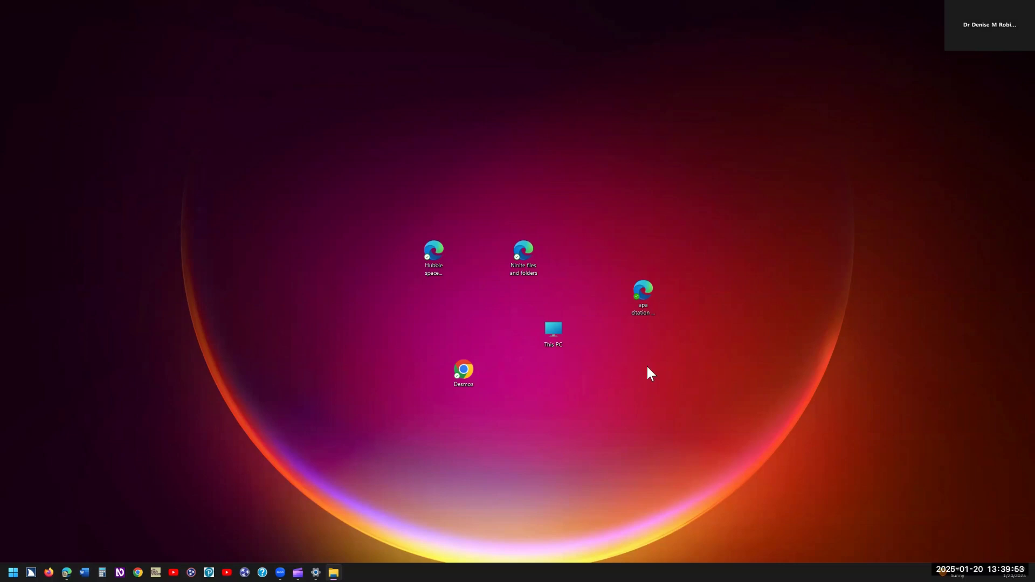